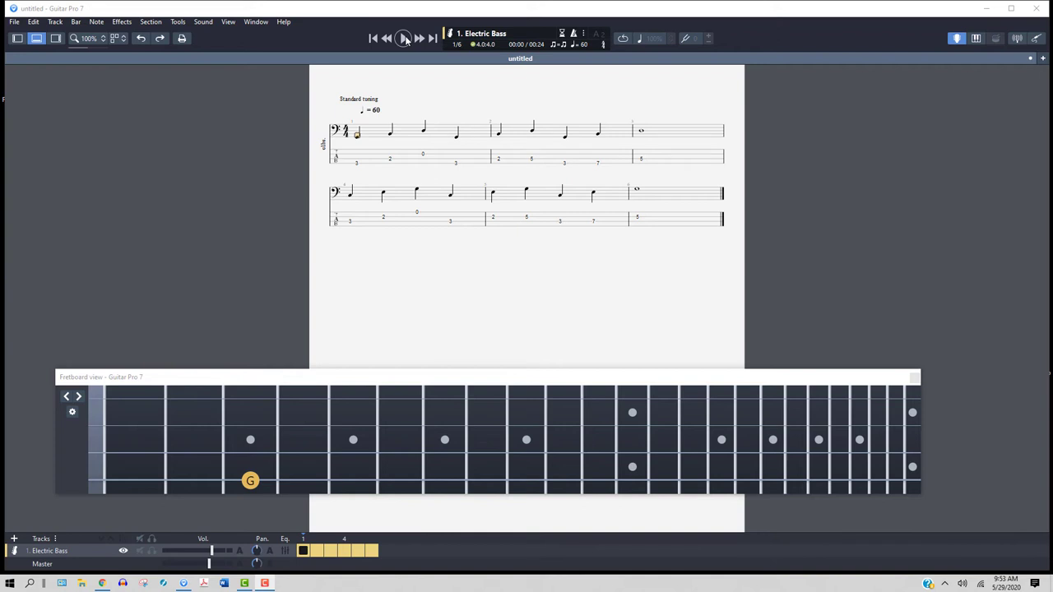
Select the start of bar 1 and play the six-bar bass tab with the fretboard showing.
click(383, 206)
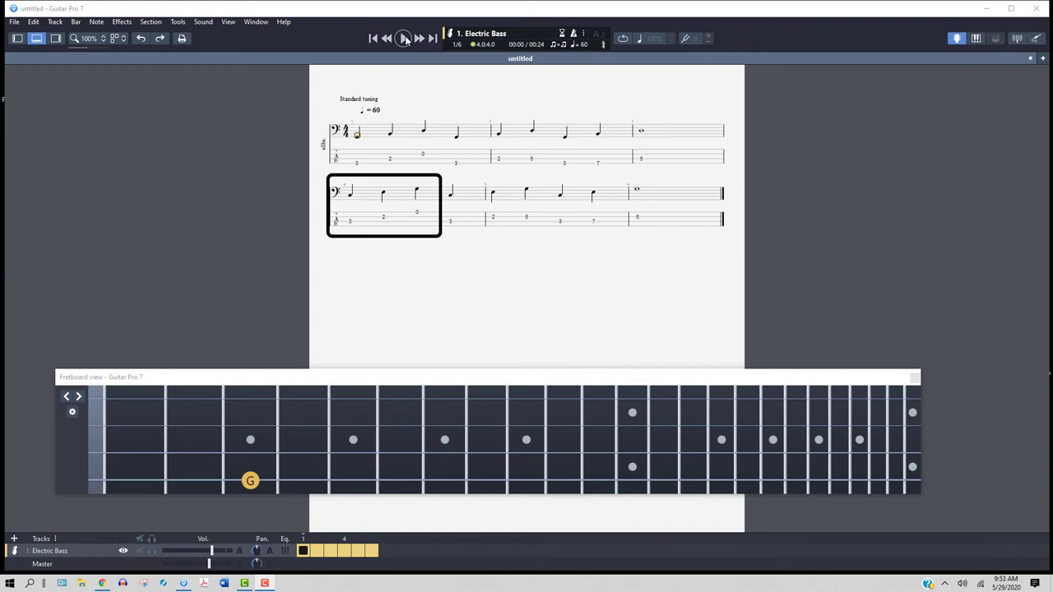
click(485, 204)
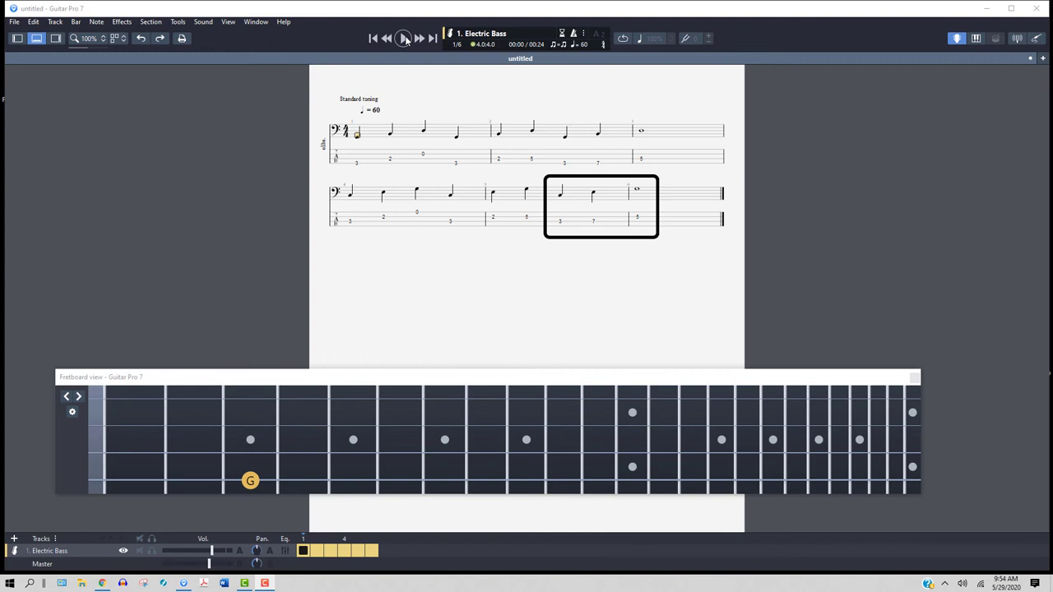
click(403, 38)
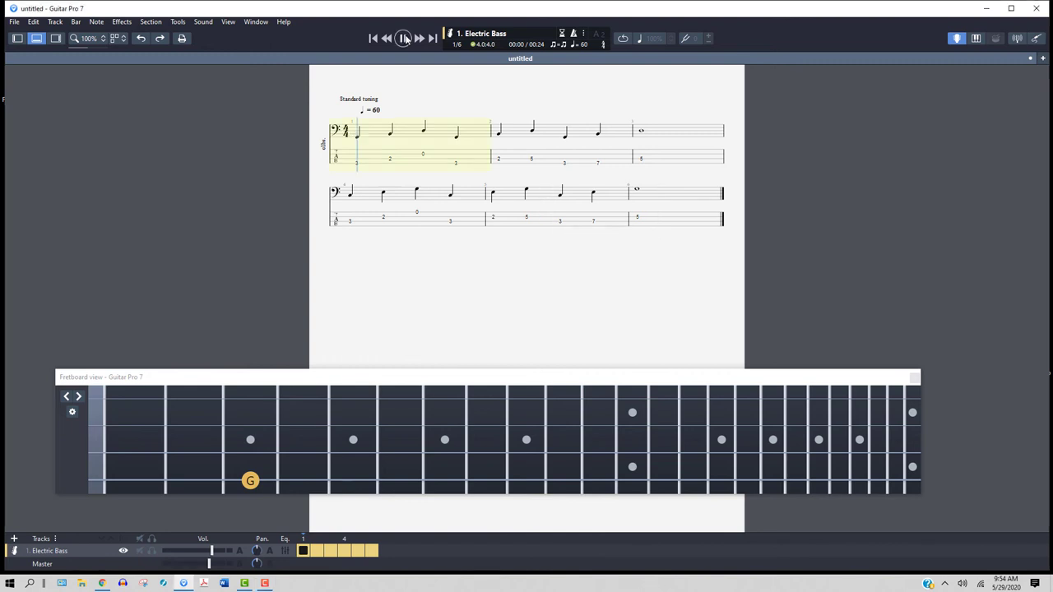
Let the bass line play through bar 6, then stop playback at the start.
click(403, 38)
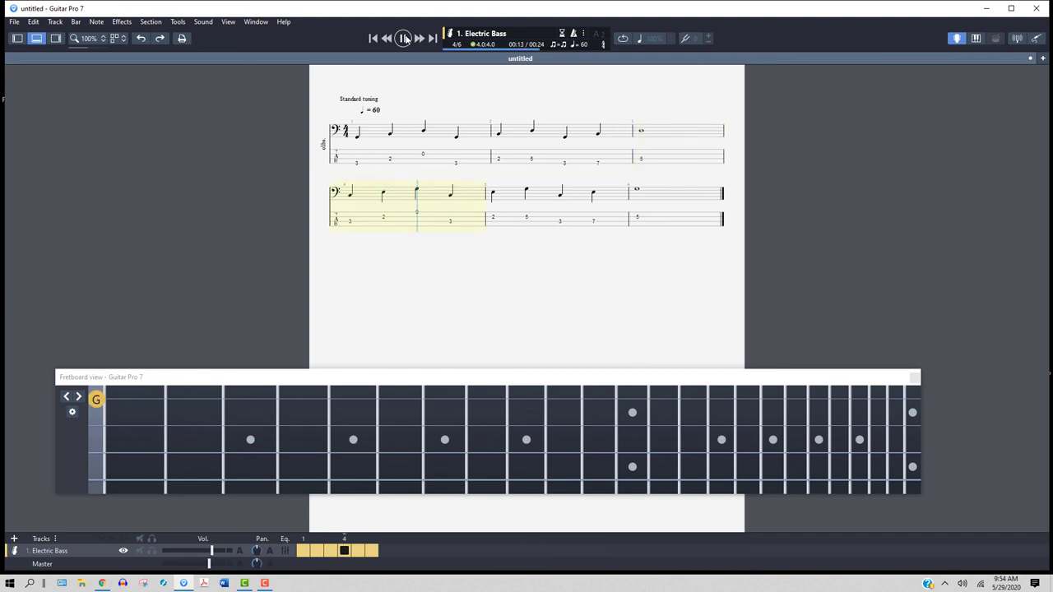
click(403, 38)
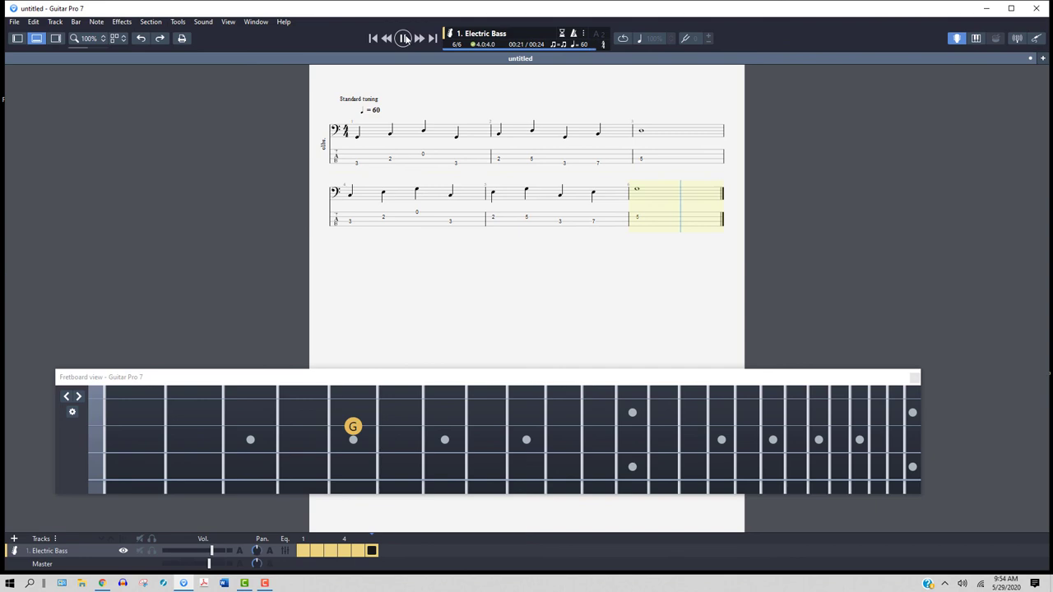
click(403, 38)
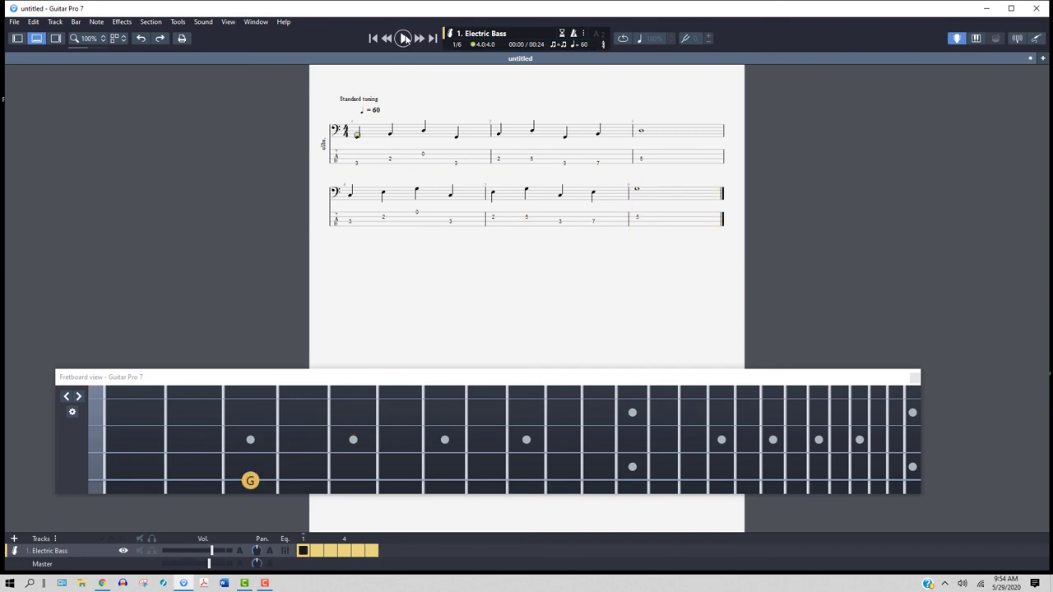